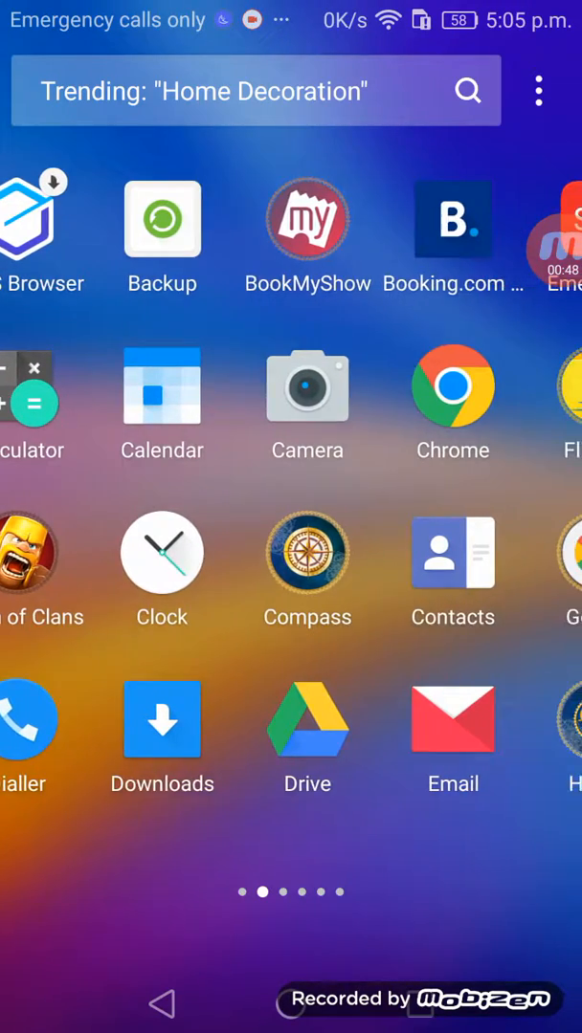
pyautogui.hscroll(-3)
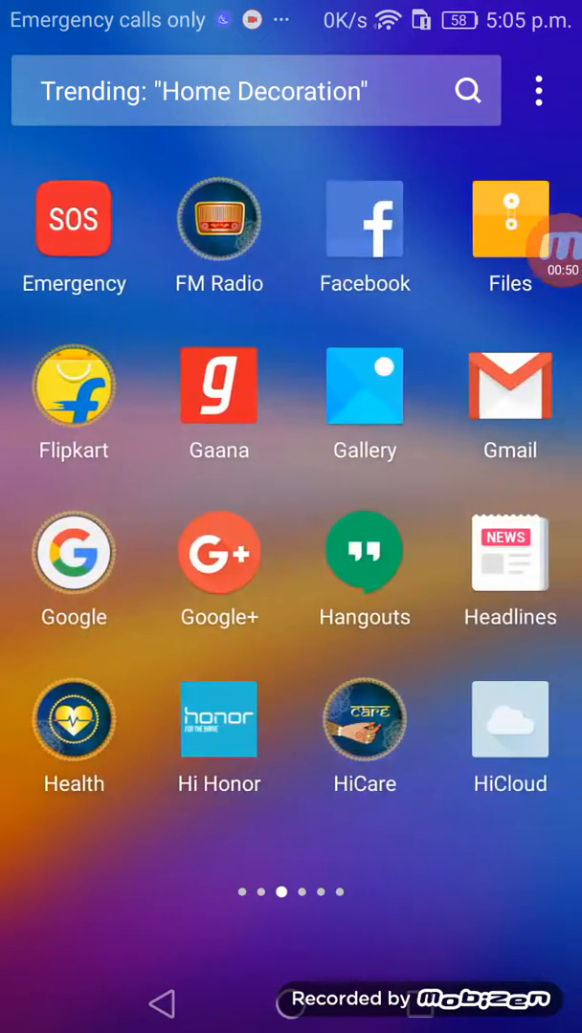
pyautogui.hscroll(-3)
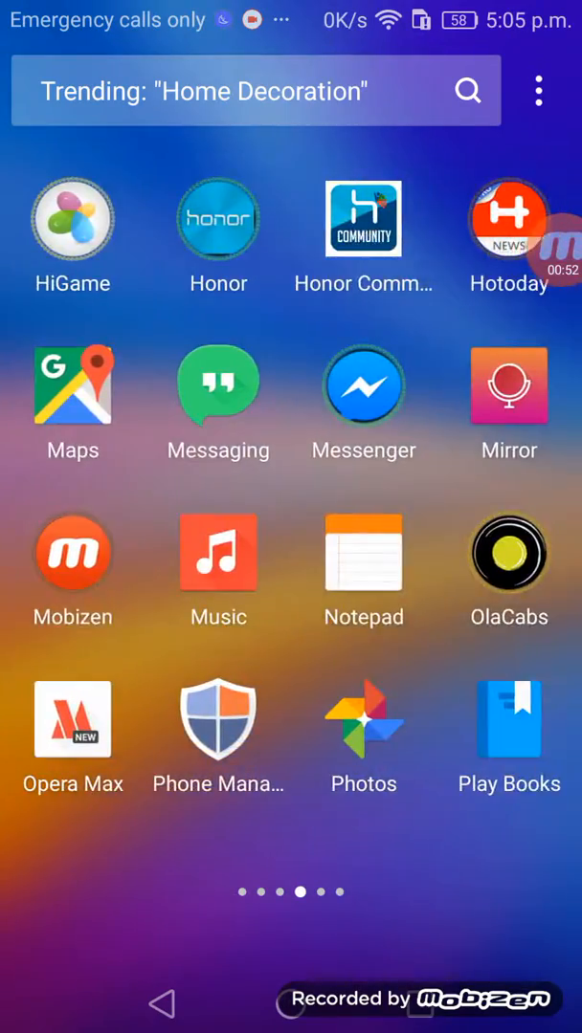